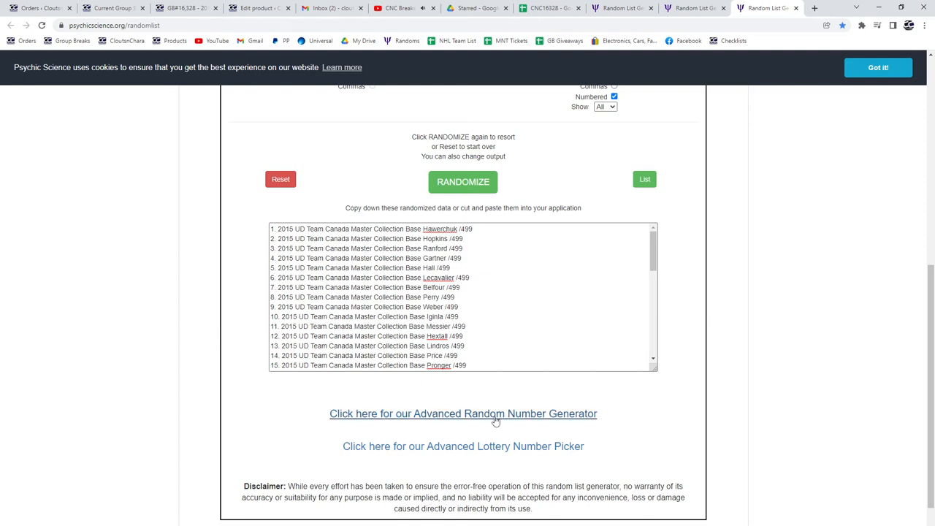
# - Reshuffle and select the names and spots list, then bring it into the CNC16328 sheet
pyautogui.click(463, 182)
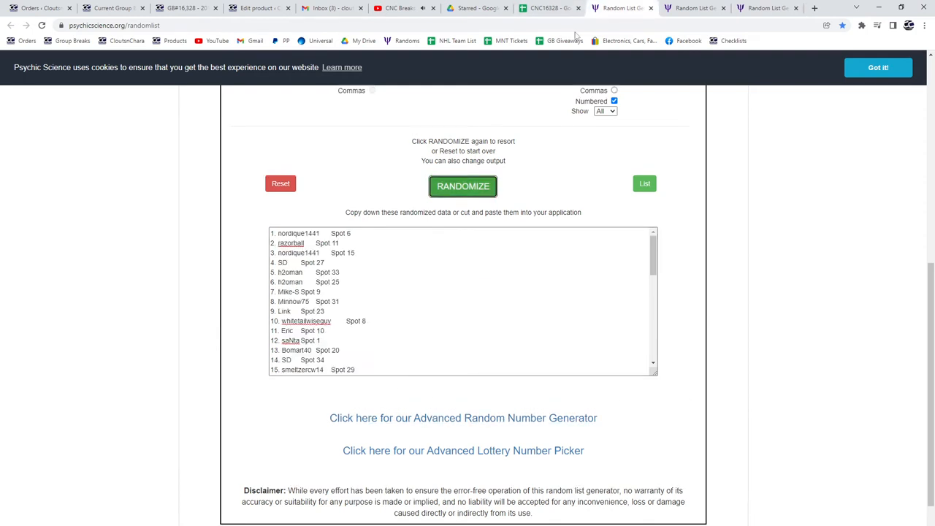
pyautogui.click(463, 186)
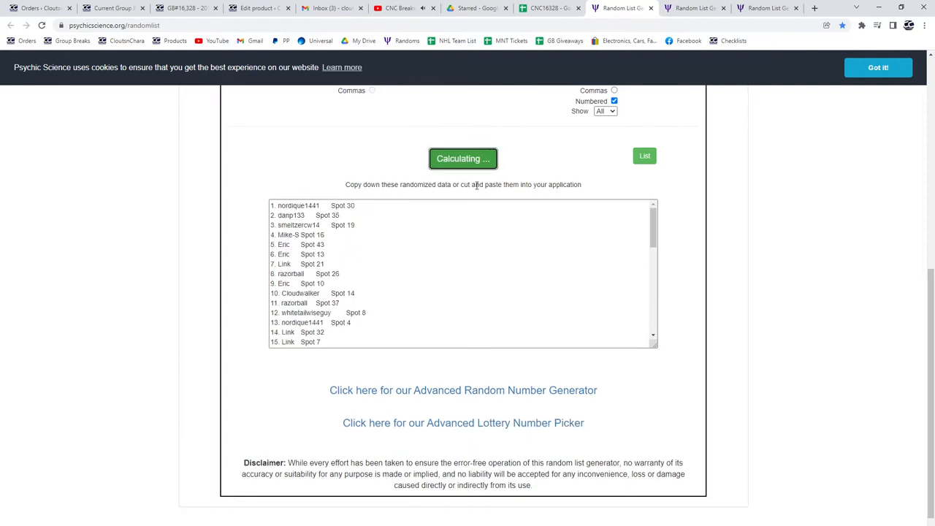
pyautogui.click(463, 158)
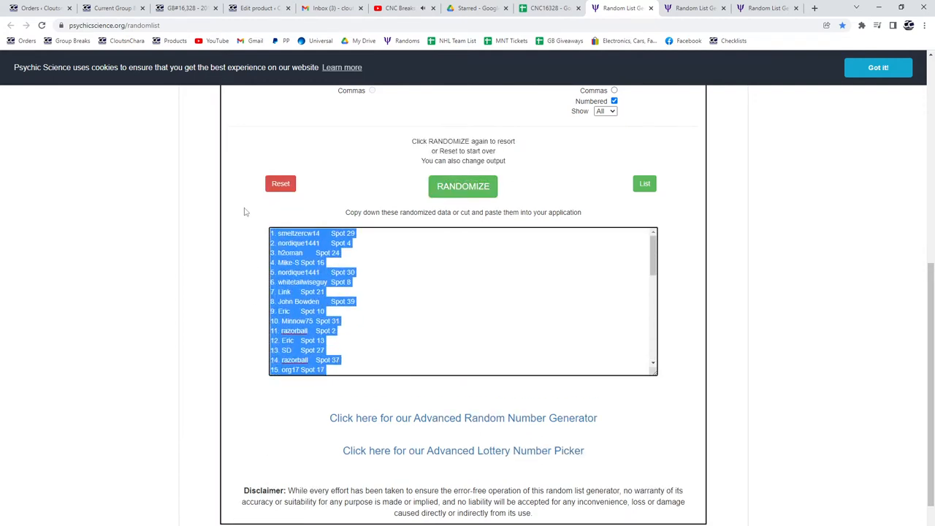
pyautogui.click(549, 8)
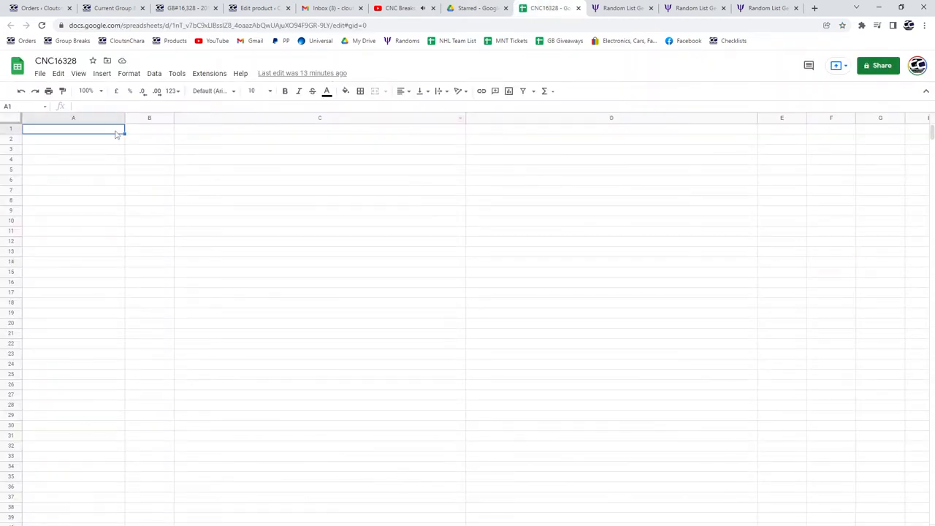
# - Reshuffle the hits list, select it, and paste it into the spreadsheet
pyautogui.click(693, 8)
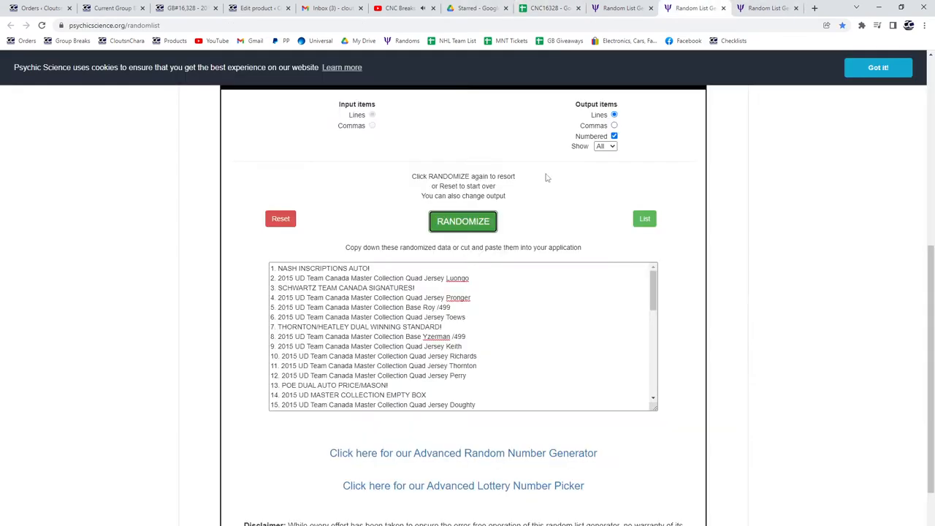
pyautogui.click(463, 221)
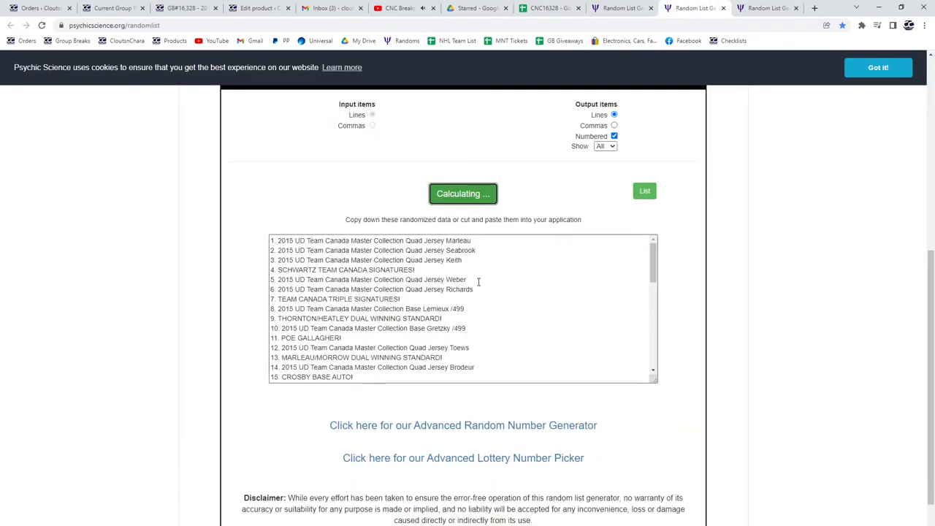
pyautogui.click(464, 194)
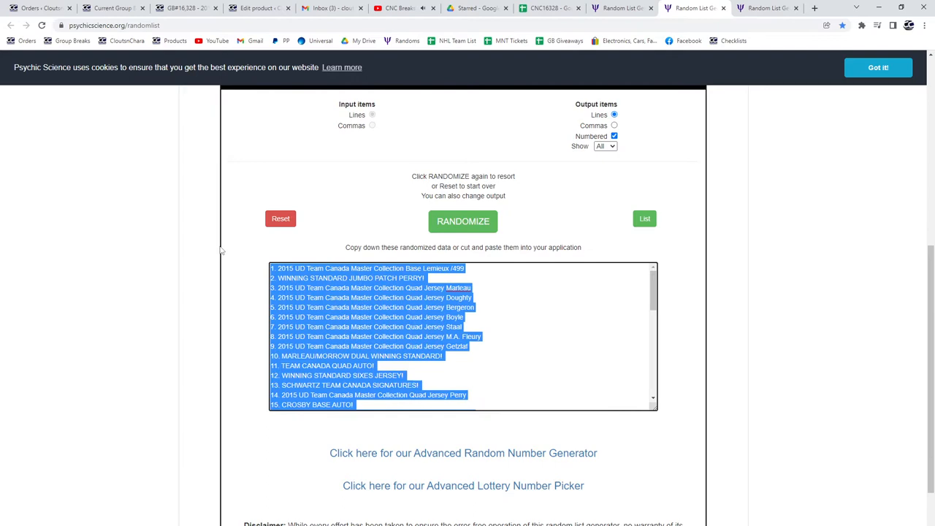
pyautogui.click(548, 8)
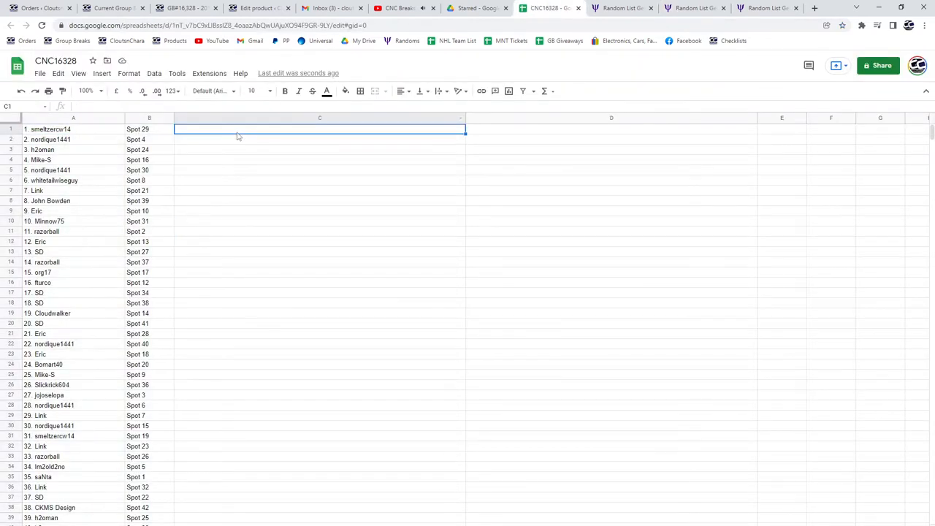
# - Reshuffle the base cards list and paste it into the spreadsheet
pyautogui.click(765, 8)
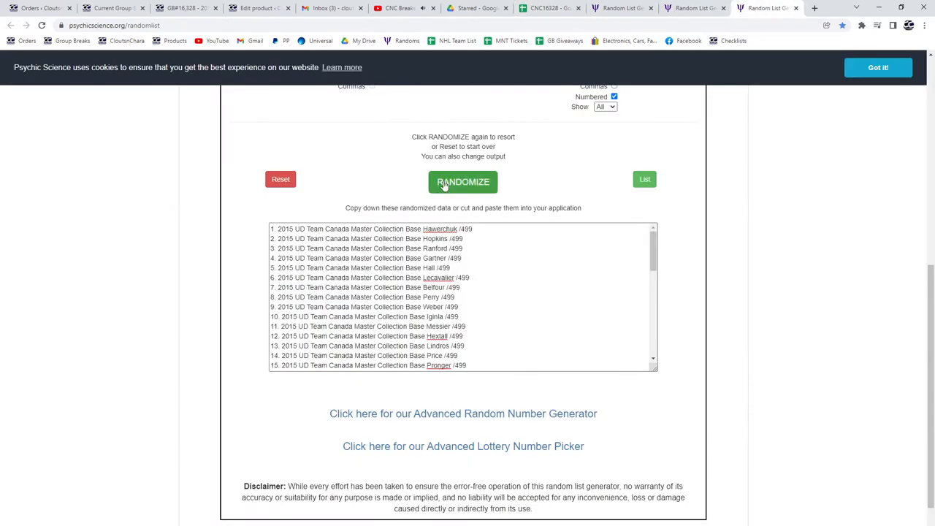
pyautogui.click(463, 182)
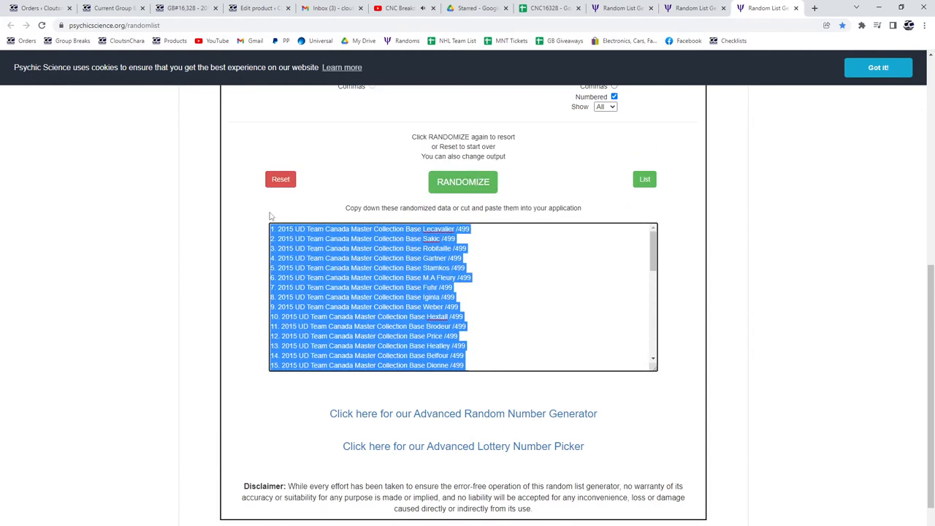
pyautogui.click(548, 8)
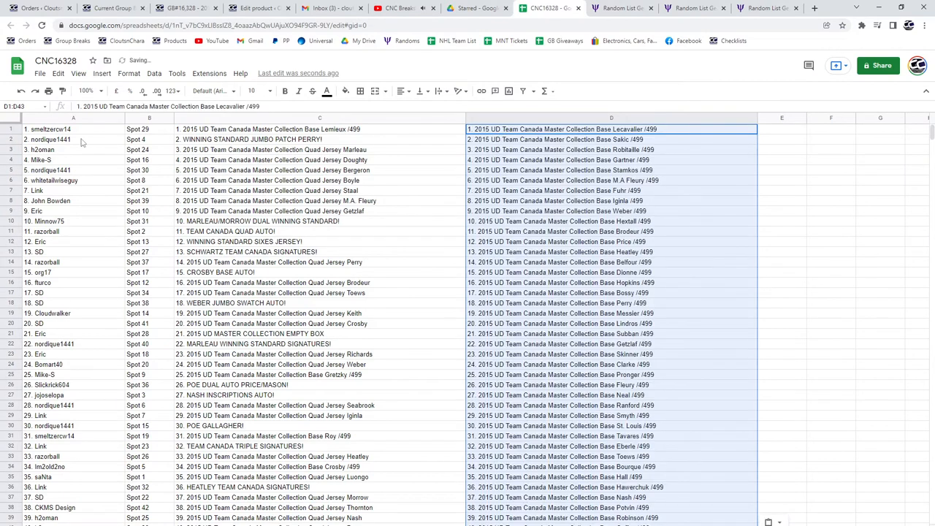
# - Bold rows 2, 10–13 and 15 in columns A–D of the CNC16328 sheet
pyautogui.click(73, 138)
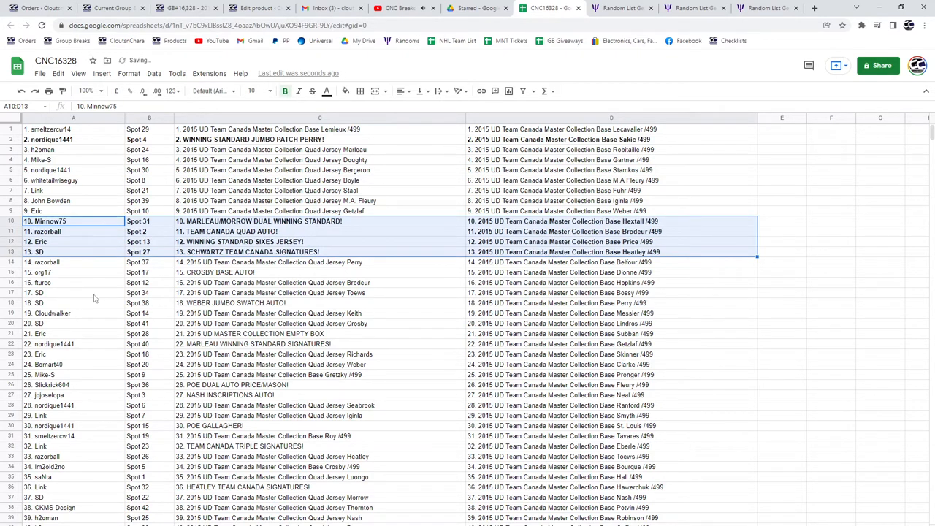
pyautogui.click(73, 272)
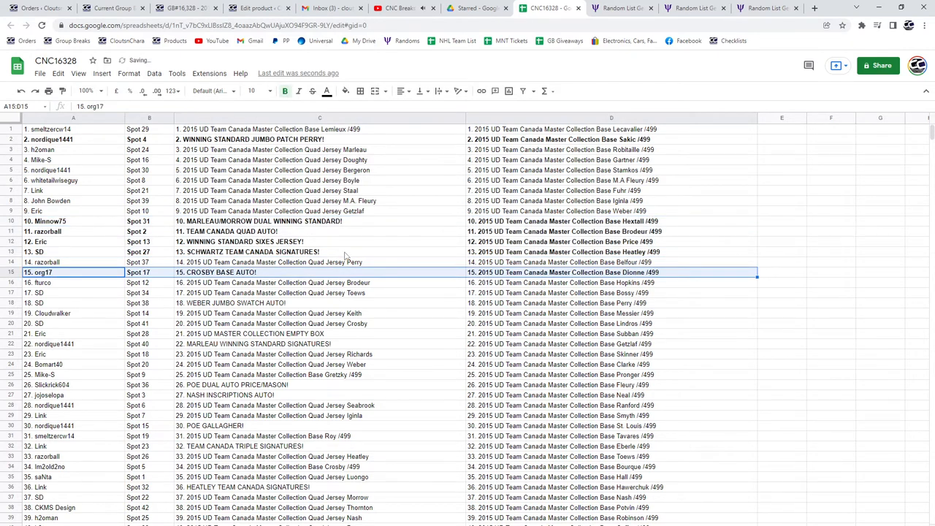
pyautogui.scroll(-3)
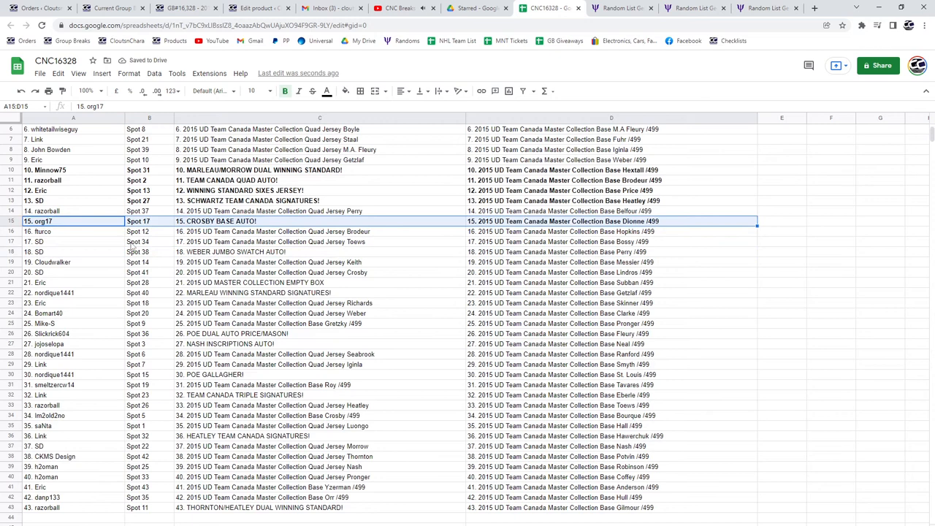
# - Bold hit rows 18, 21–22, 26–27 and 30 in columns A–D
pyautogui.click(74, 251)
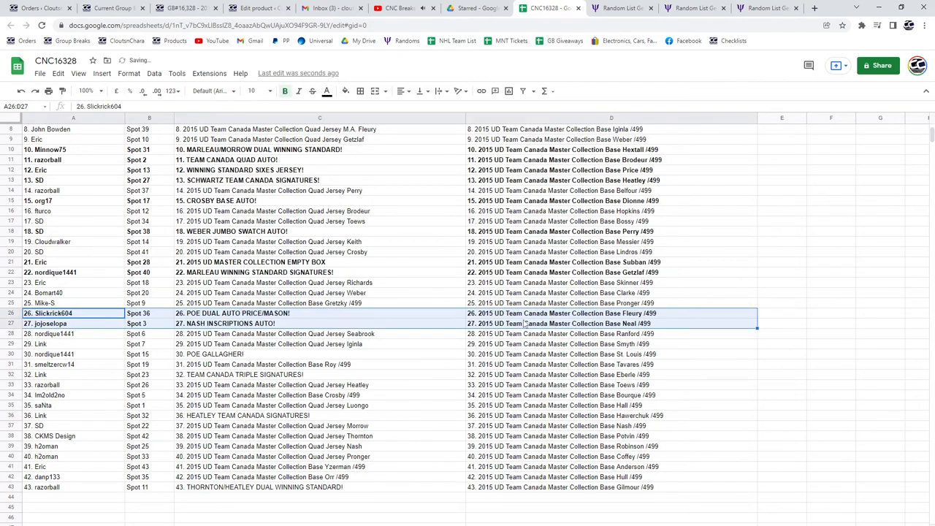
pyautogui.scroll(-3)
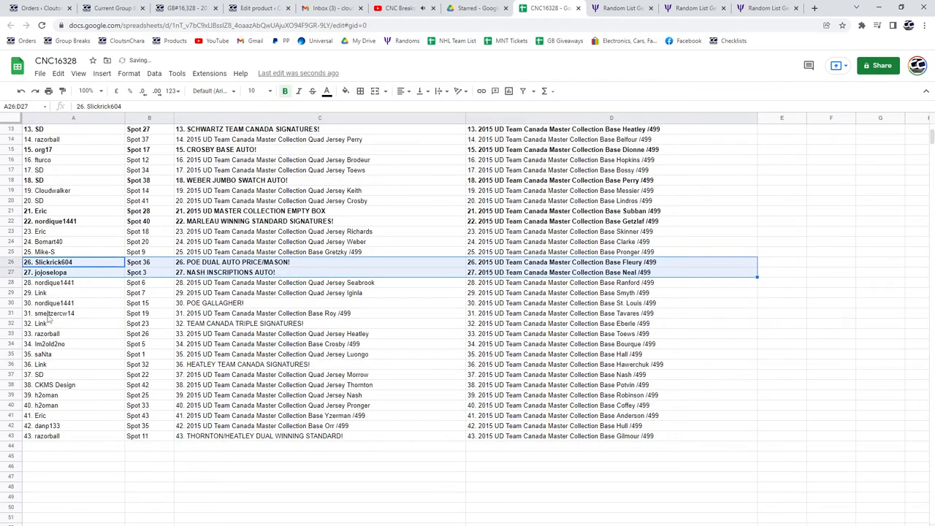
pyautogui.click(73, 303)
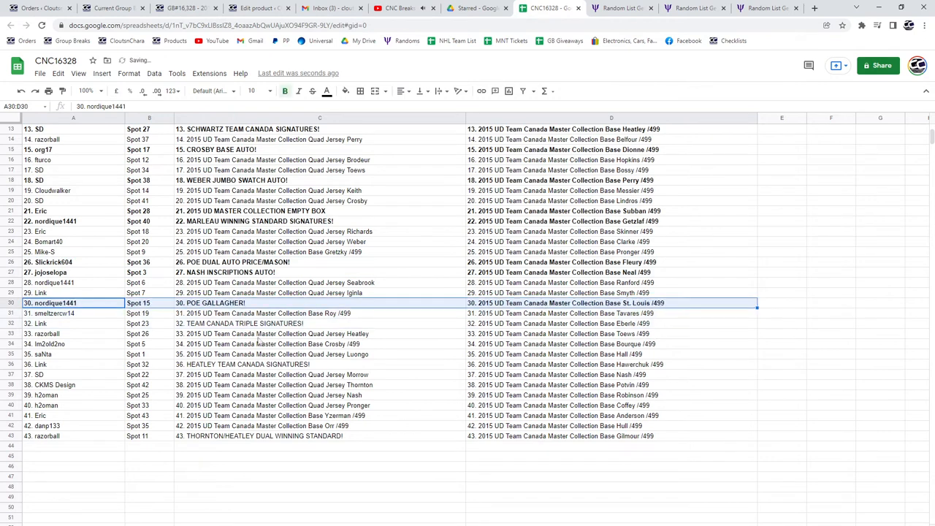